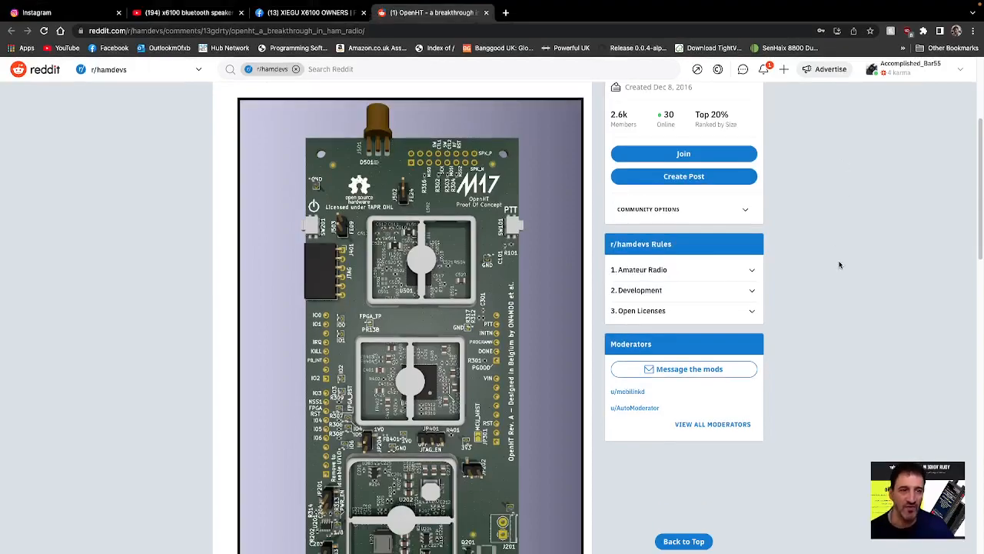
scroll("up", 3)
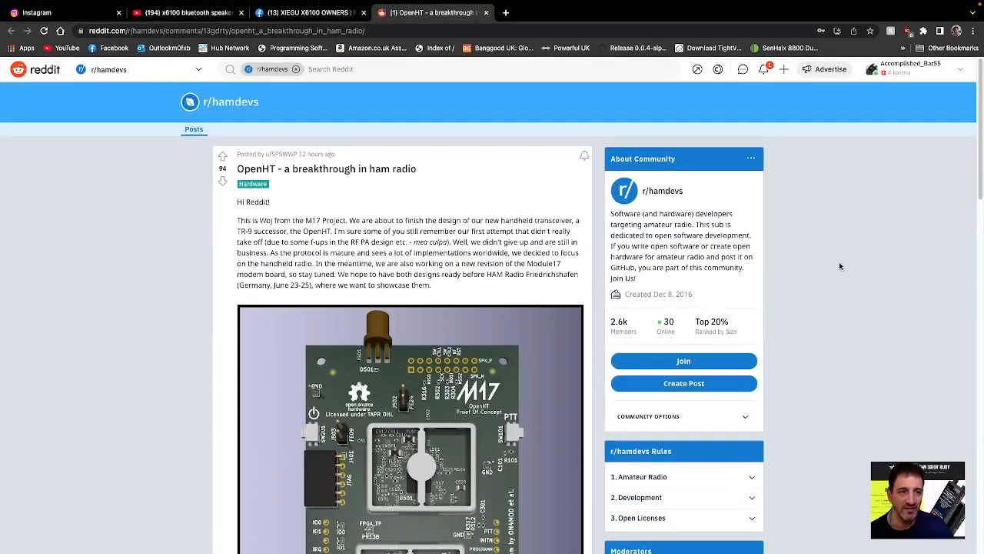
scroll("down", 3)
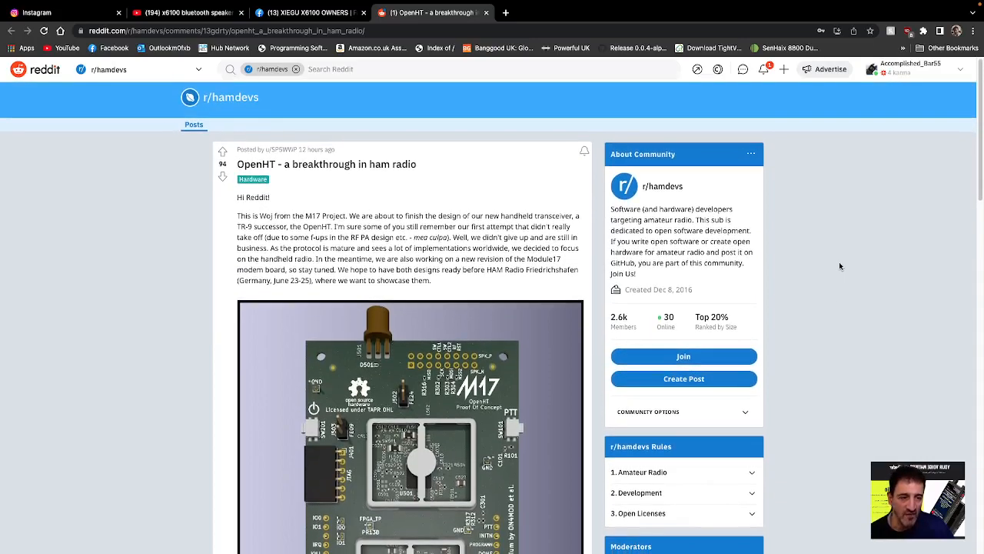
scroll("down", 3)
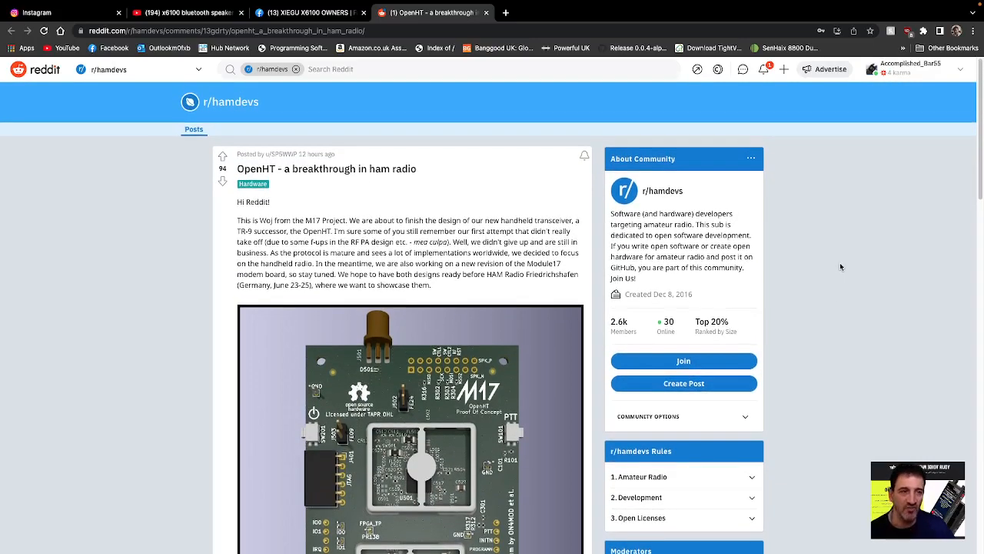
scroll("down", 3)
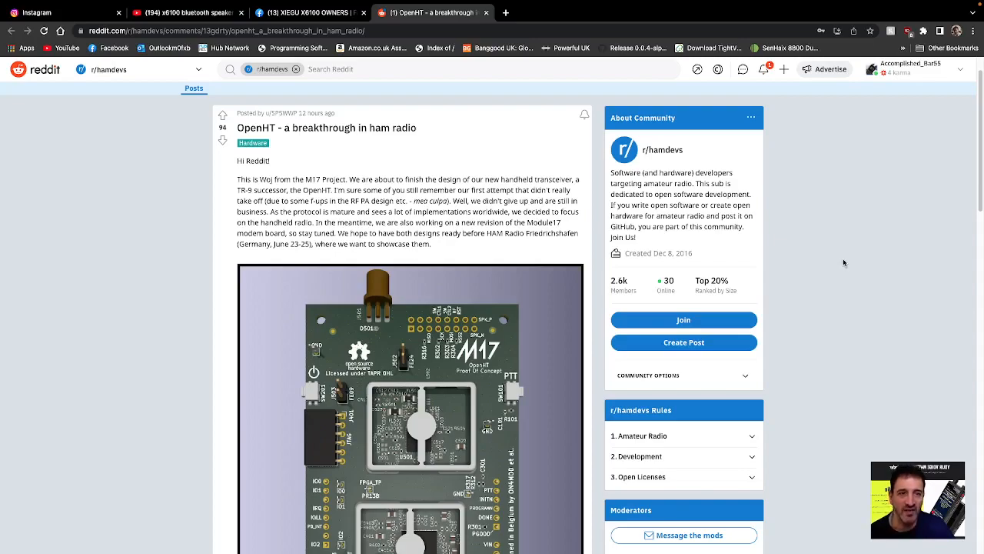
scroll("down", 3)
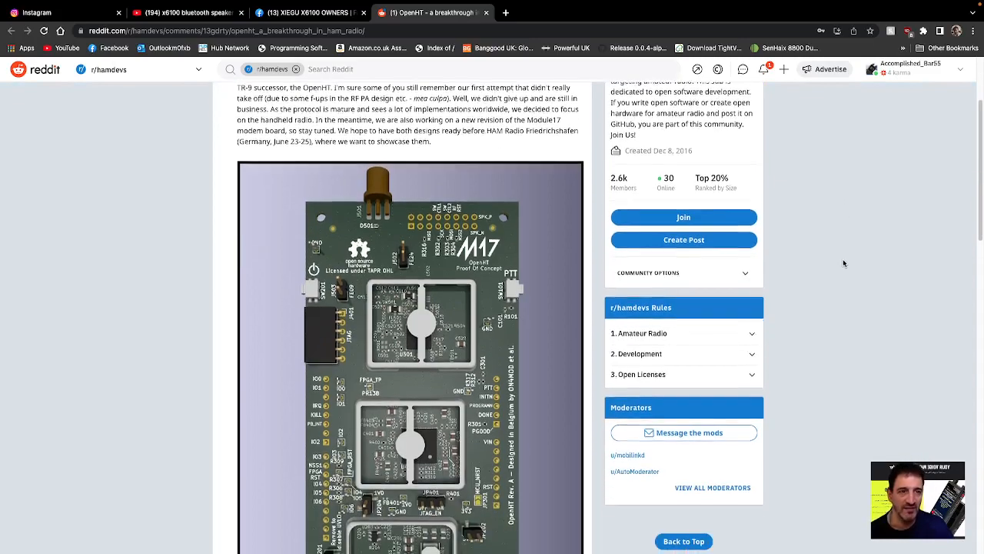
scroll("down", 3)
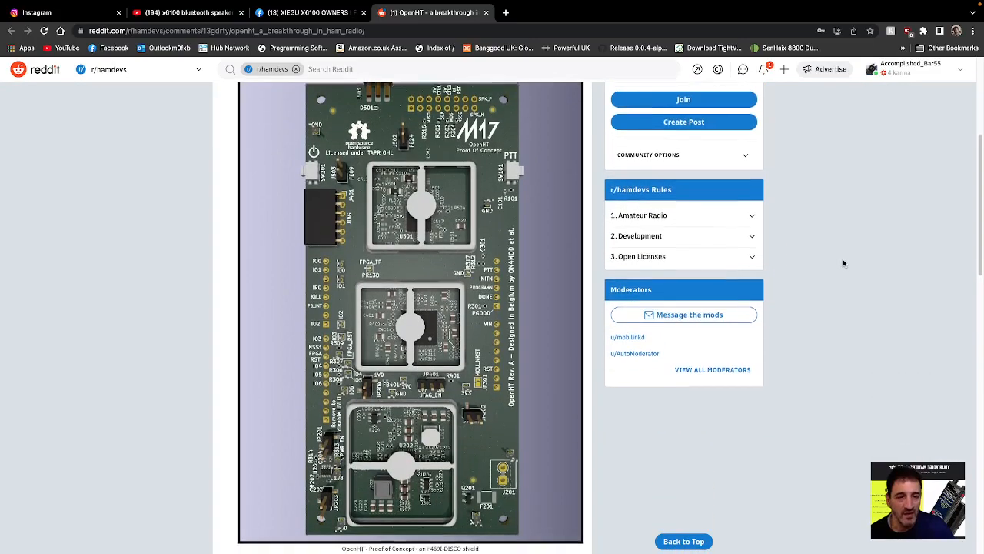
scroll("up", 3)
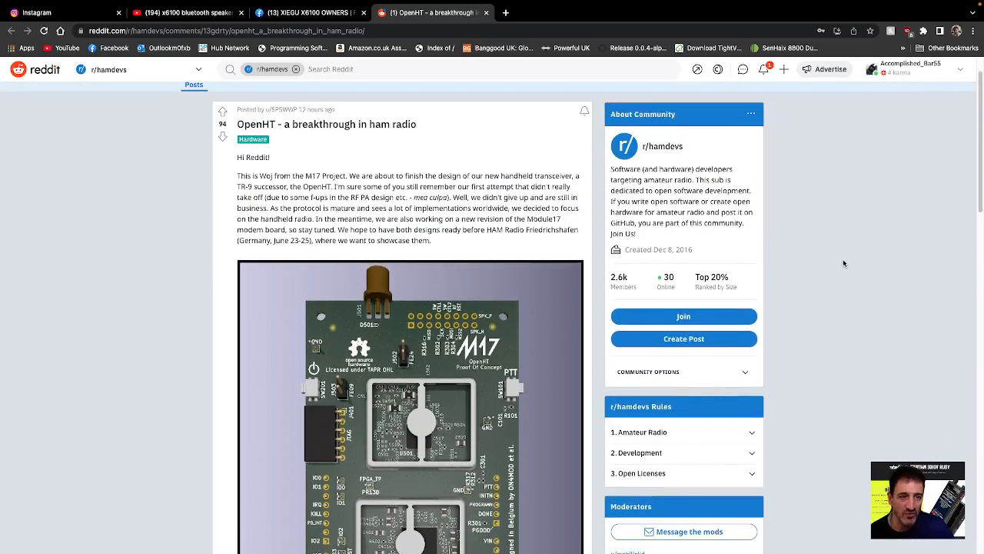
scroll("down", 3)
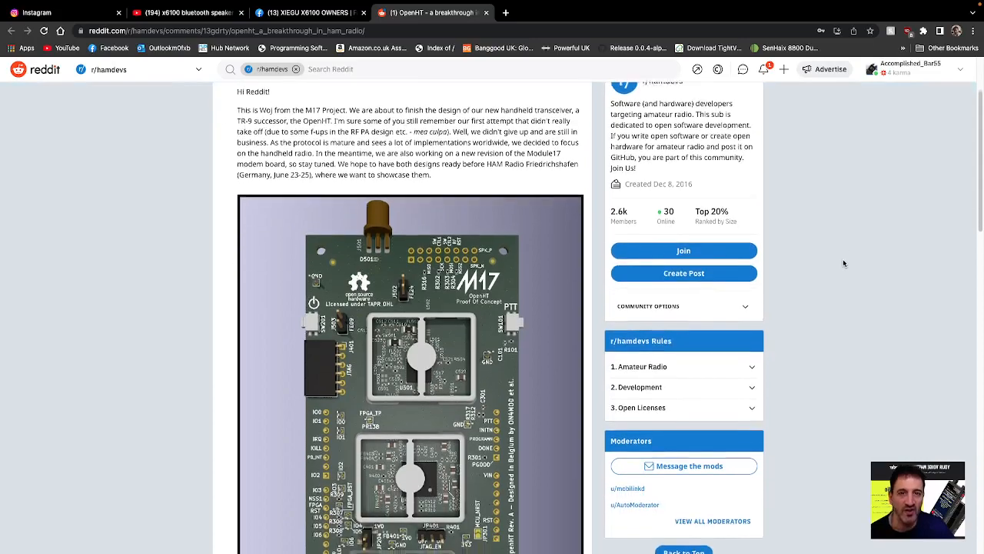
scroll("down", 3)
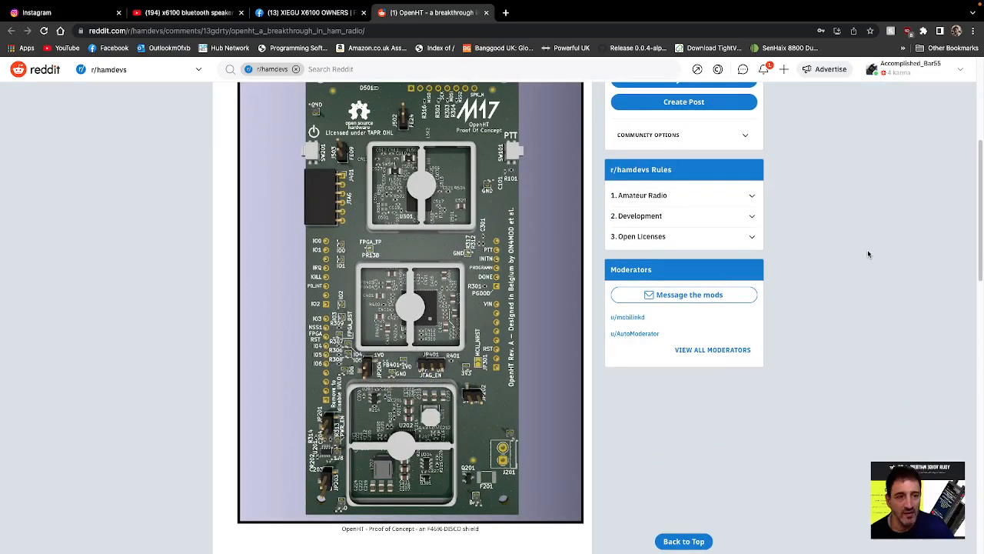
scroll("down", 3)
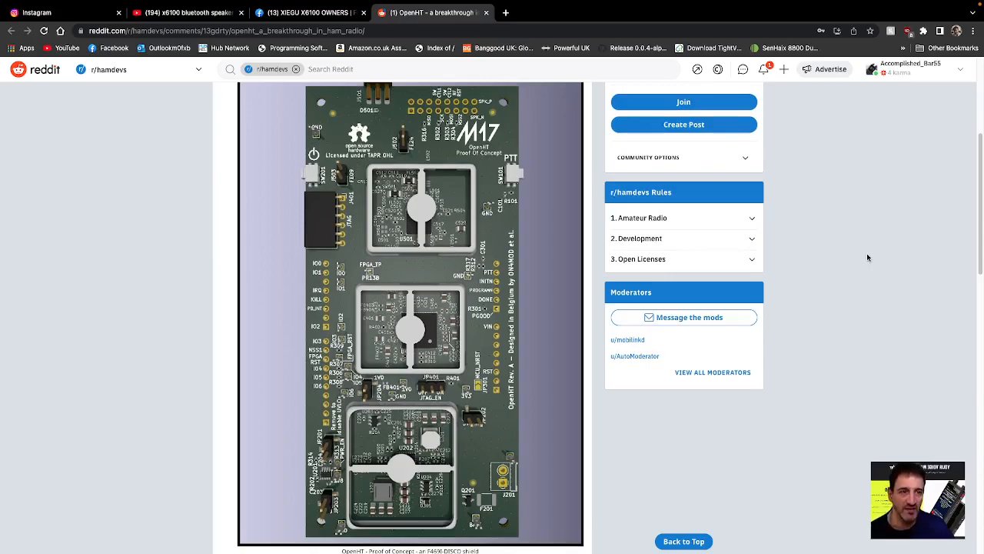
scroll("down", 3)
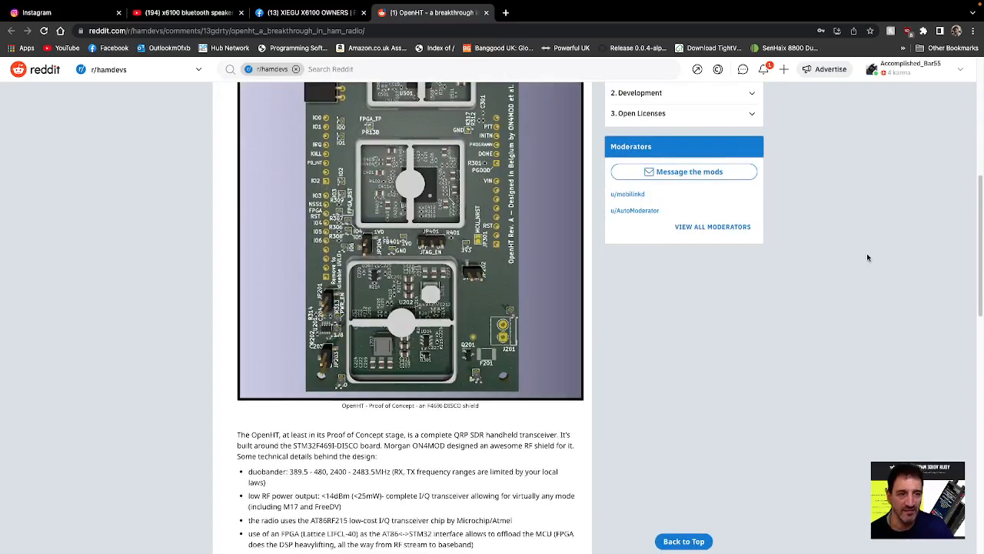
scroll("down", 3)
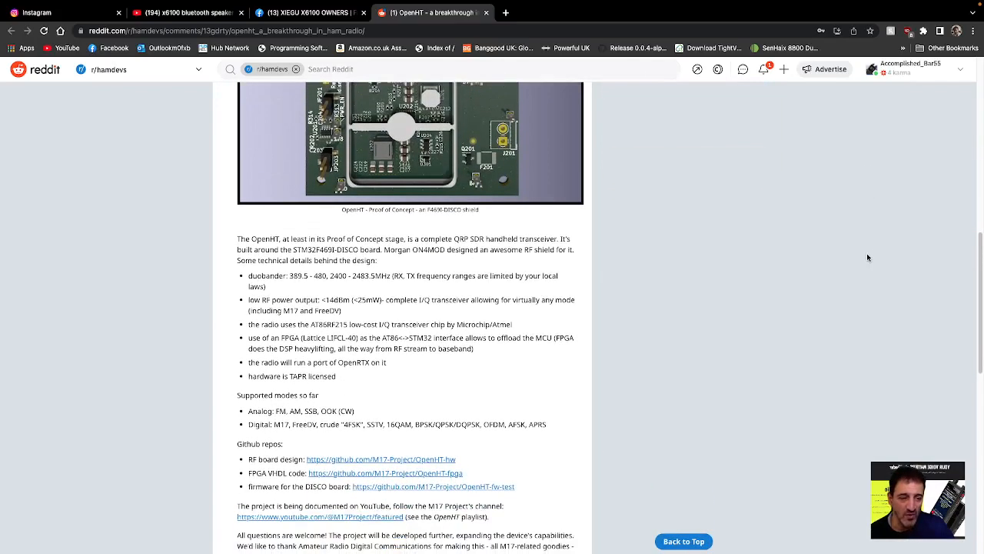
scroll("down", 3)
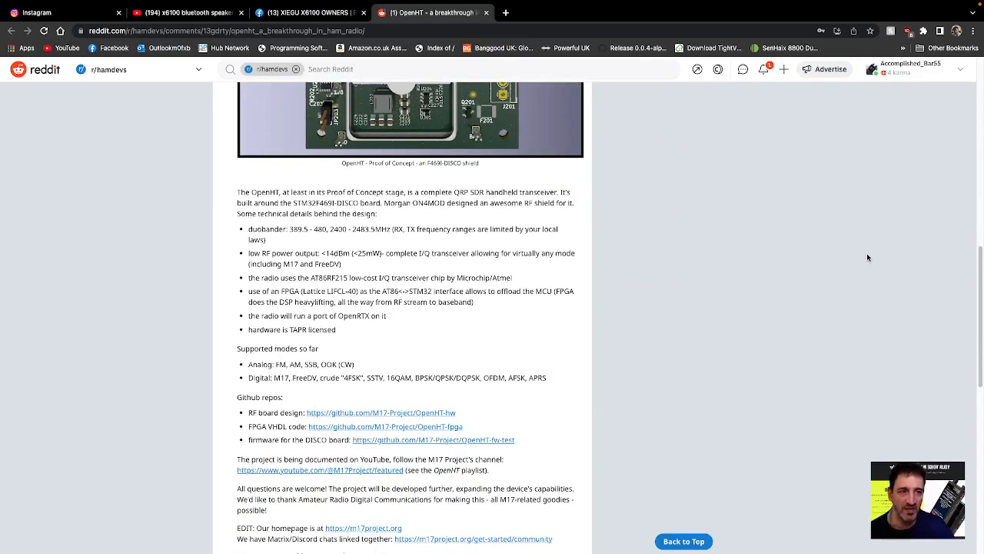
scroll("down", 3)
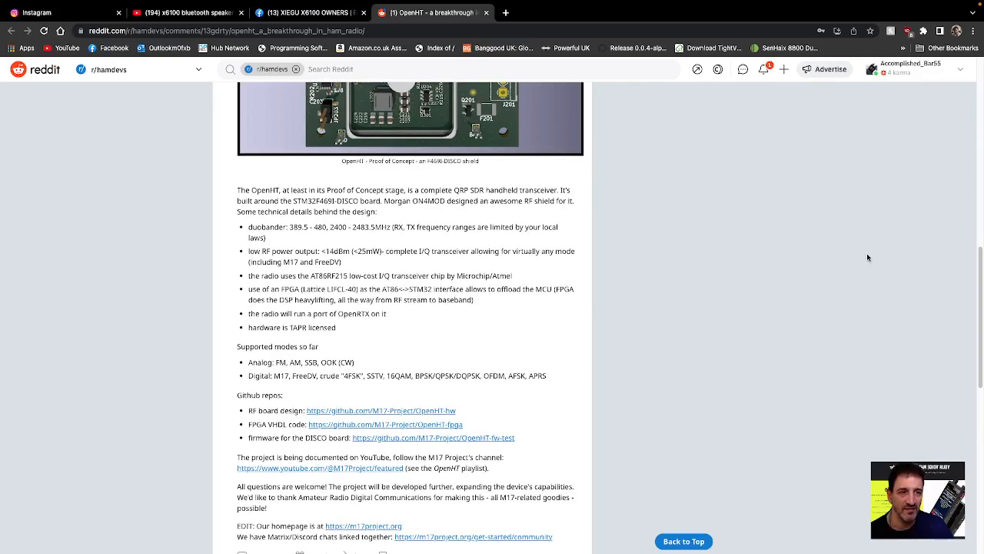
scroll("down", 3)
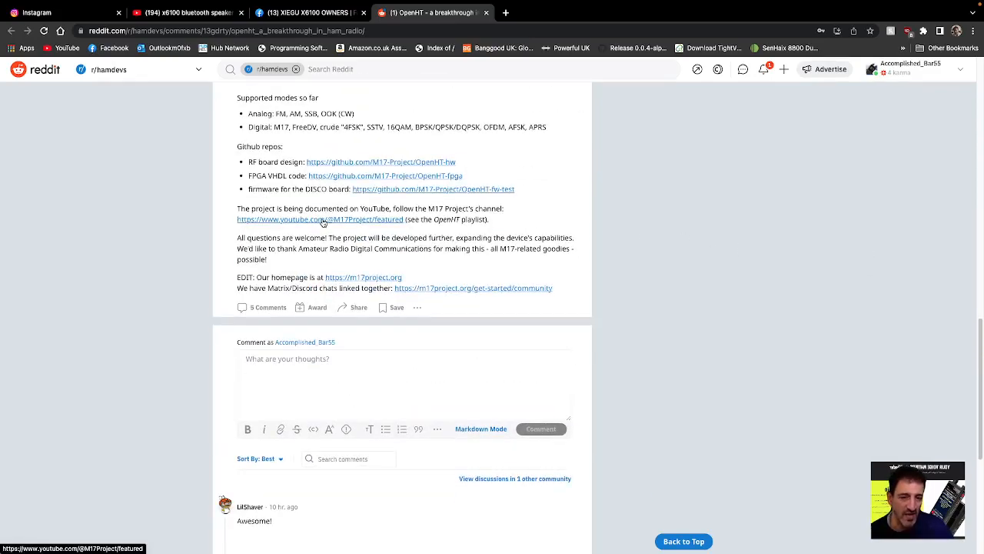
left_click(319, 219)
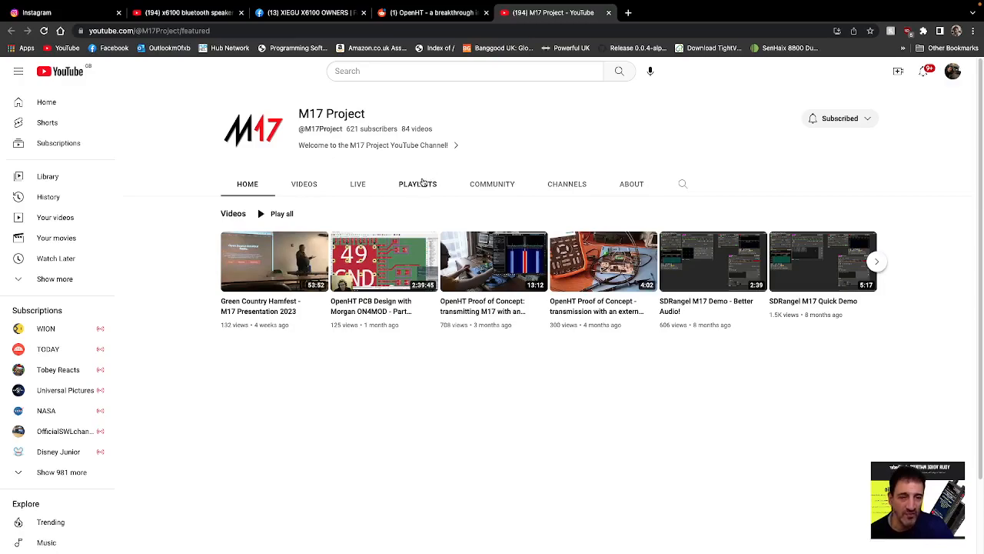
Show the channel's Videos list, browse it, and pick a video from it.
left_click(305, 184)
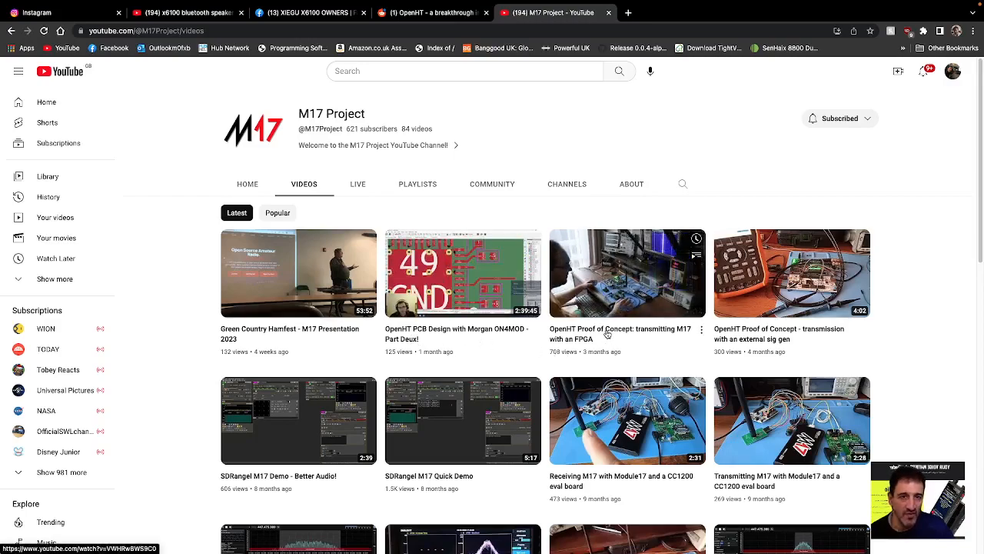
scroll("down", 3)
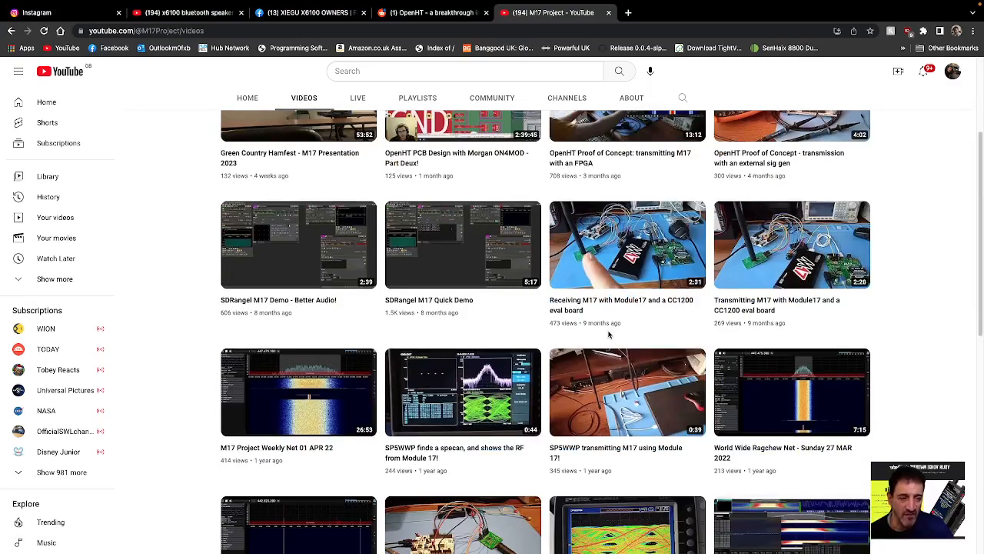
scroll("up", 3)
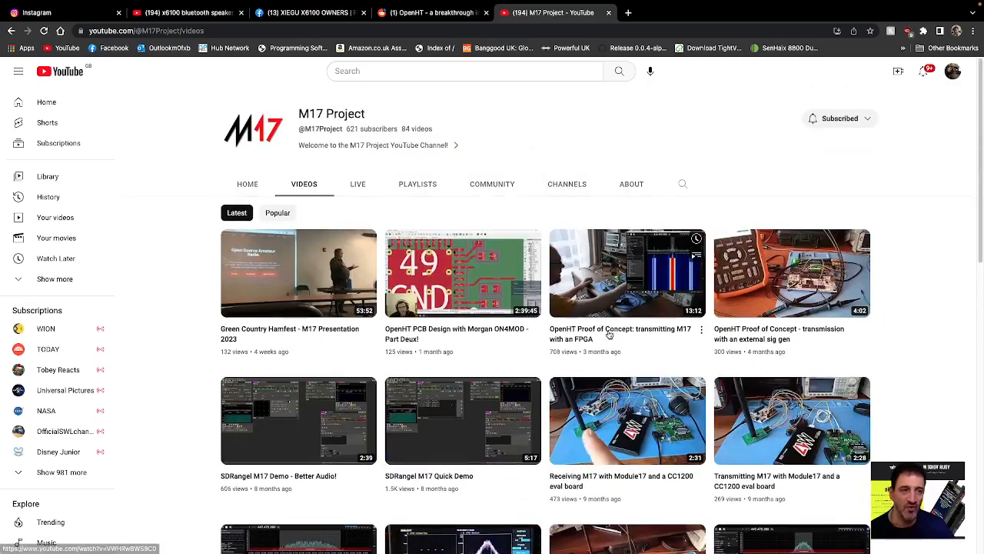
left_click(751, 12)
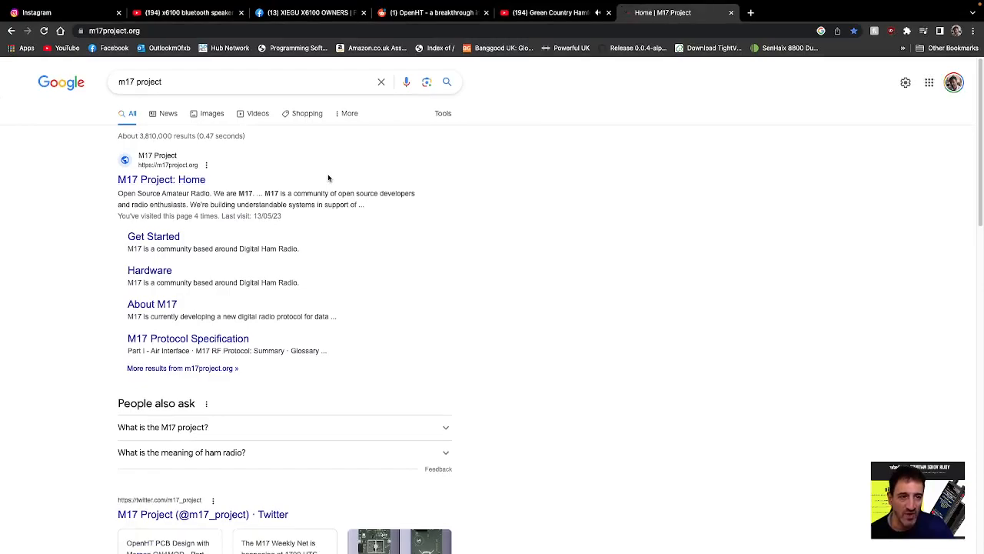
Go to the M17 Project home page from the search results, then its About M17 page.
left_click(162, 178)
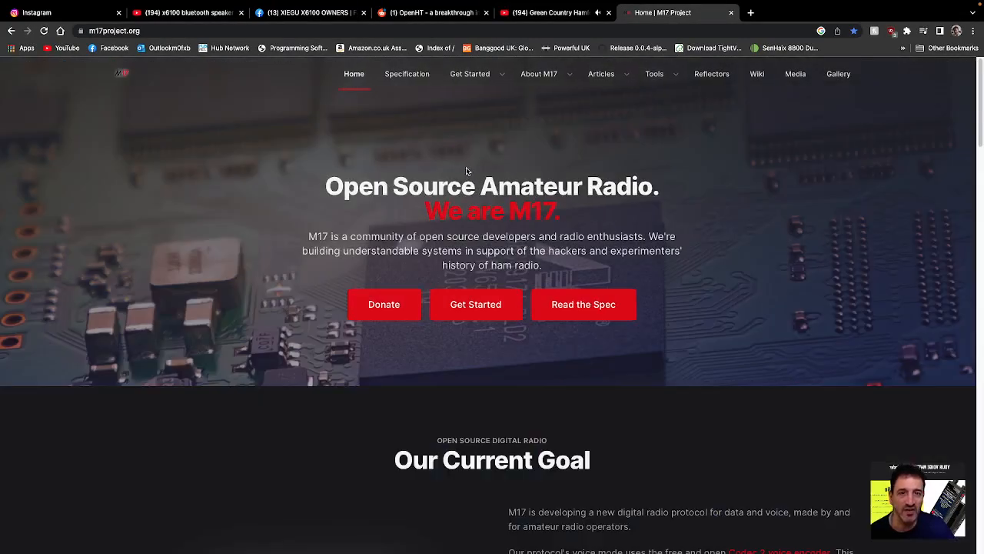
left_click(584, 305)
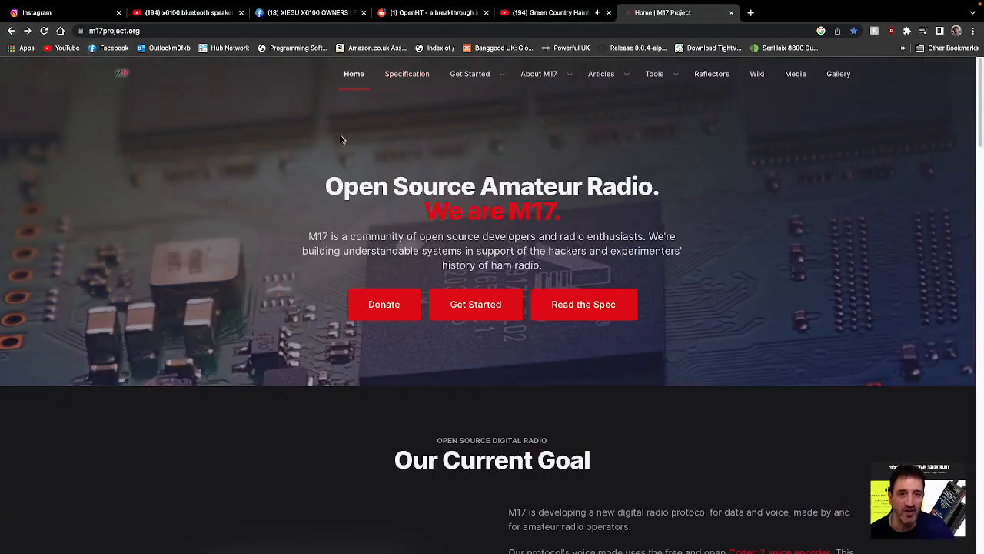
left_click(601, 74)
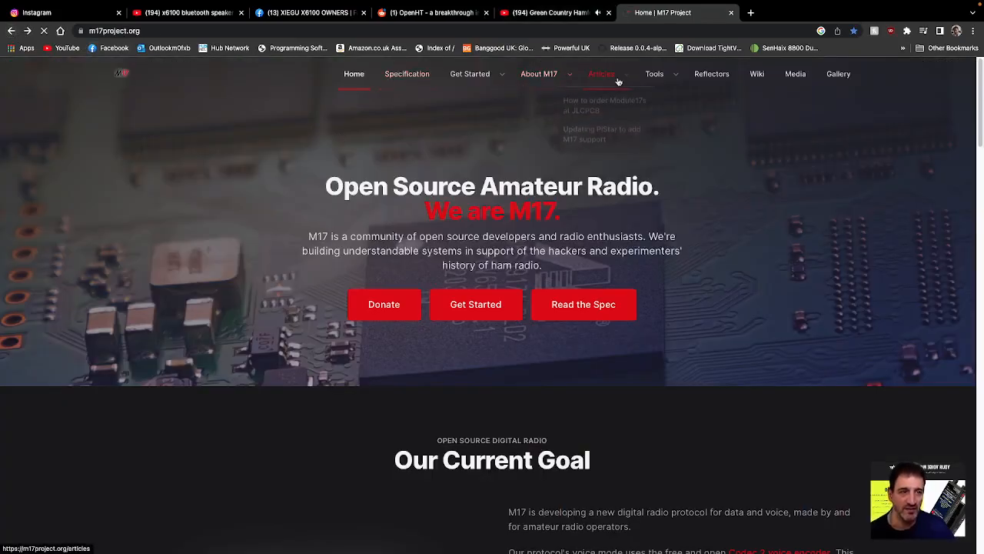
left_click(538, 73)
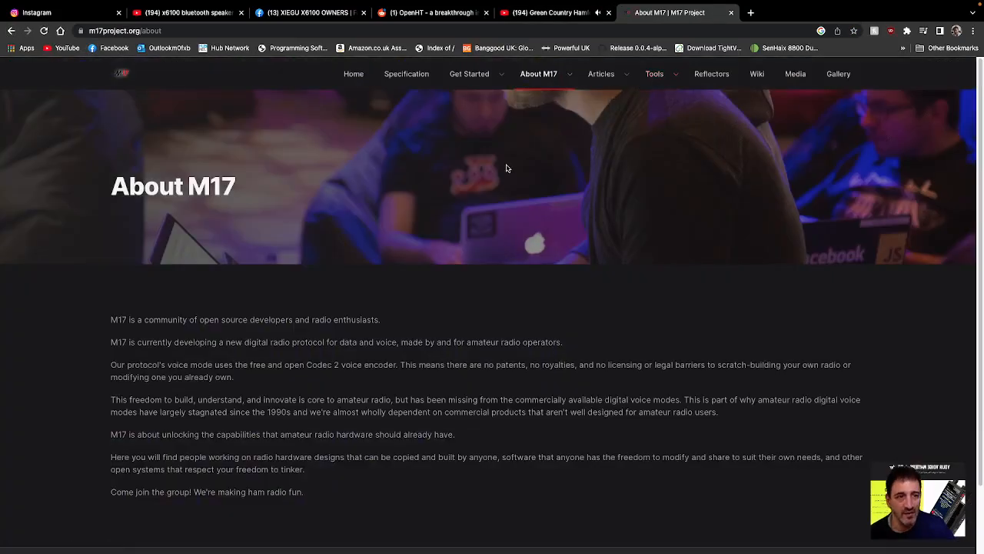